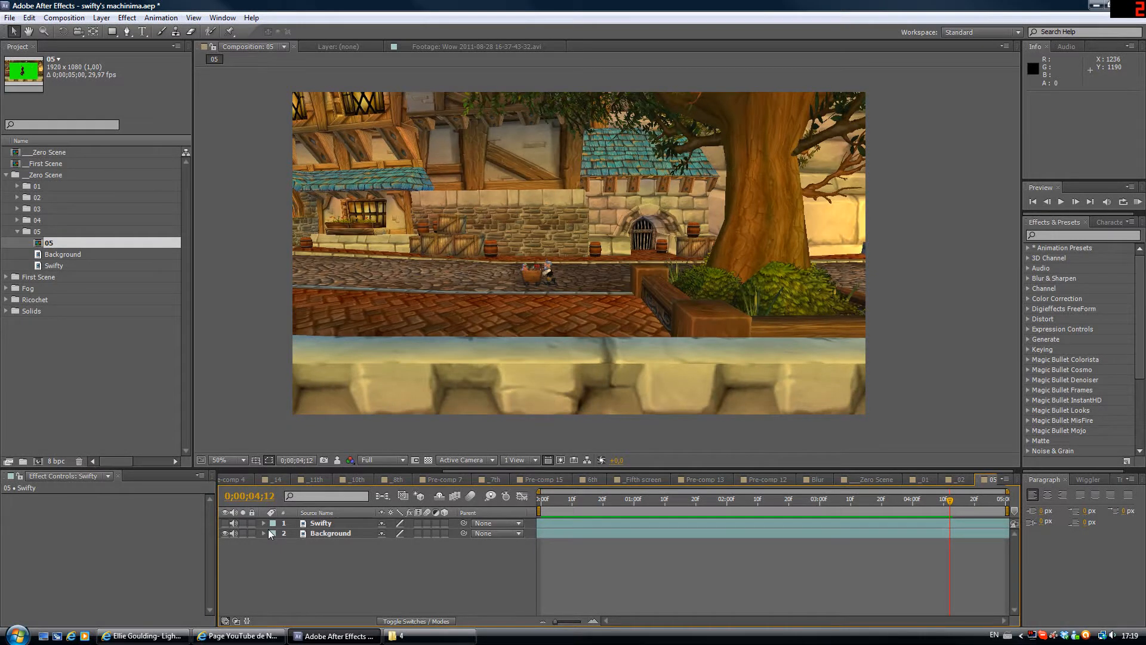
mouse_move(400, 350)
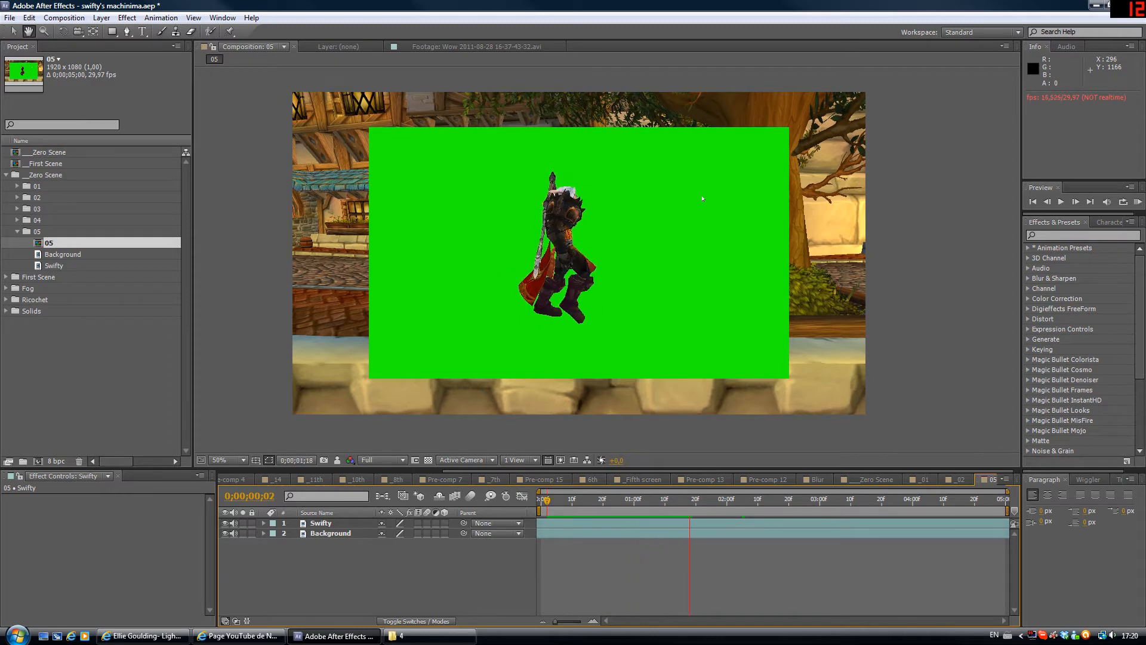
Key out the green with Keylight at Screen Gain 170 and scale Swifty to 36%
text(keylight)
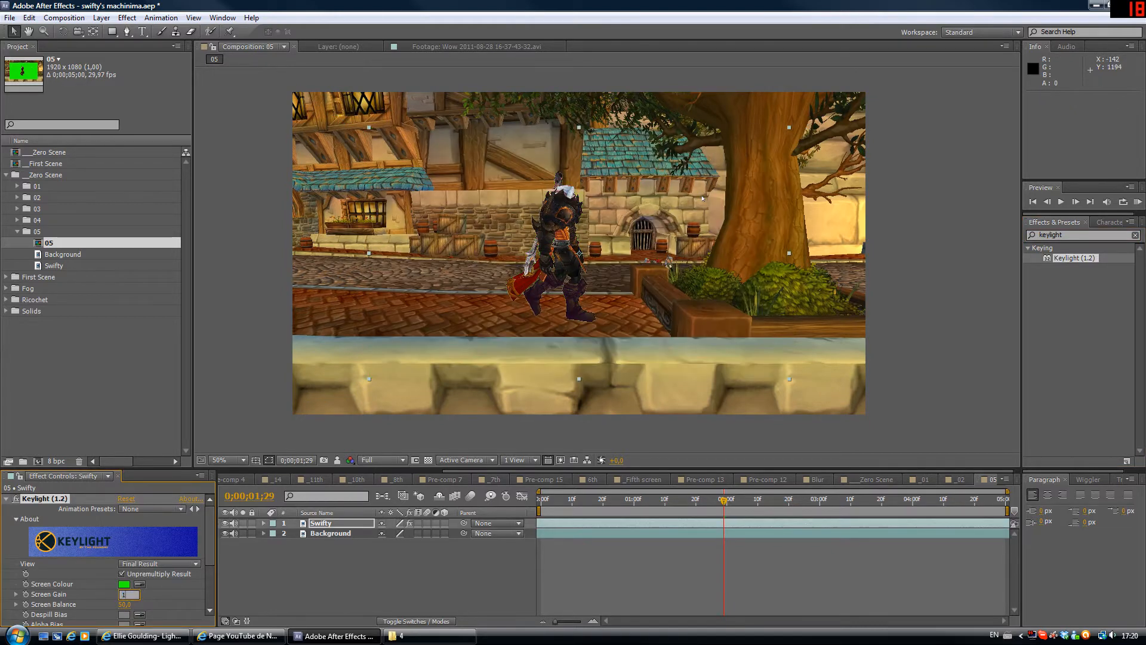
text(170,0)
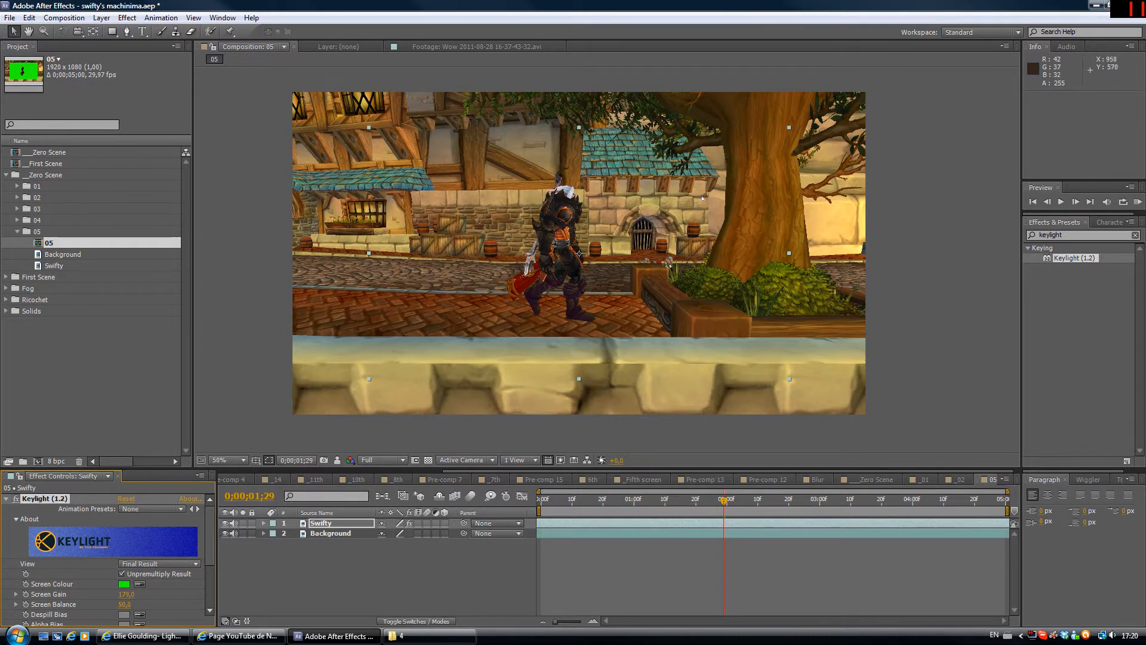
drag(578, 252, 434, 234)
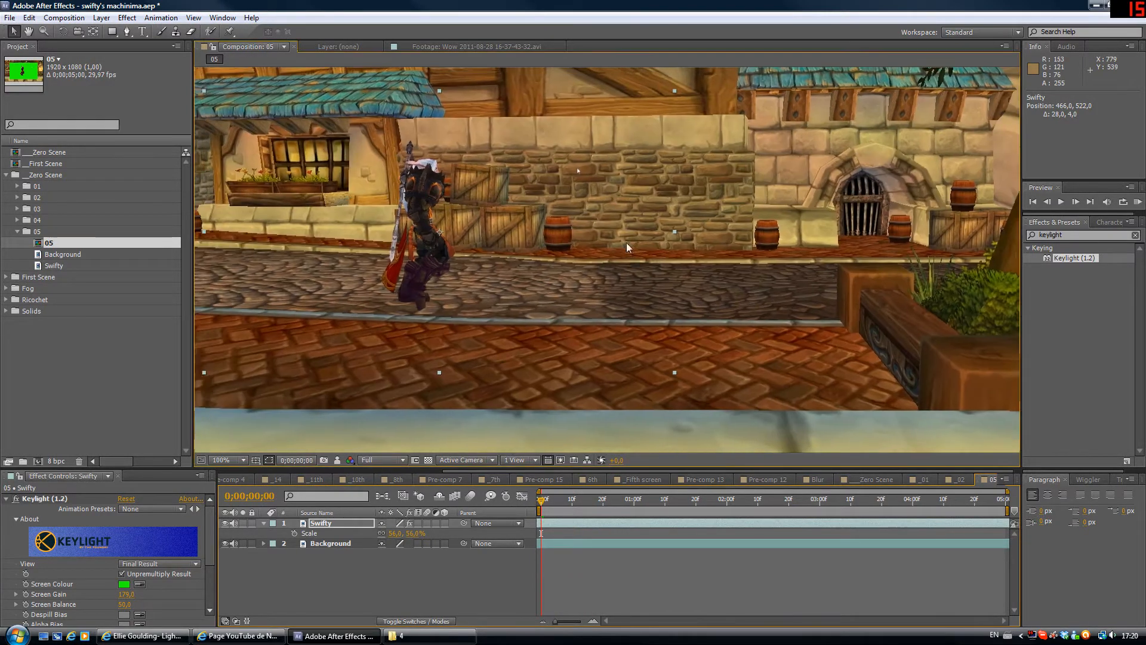
mouse_move(663, 280)
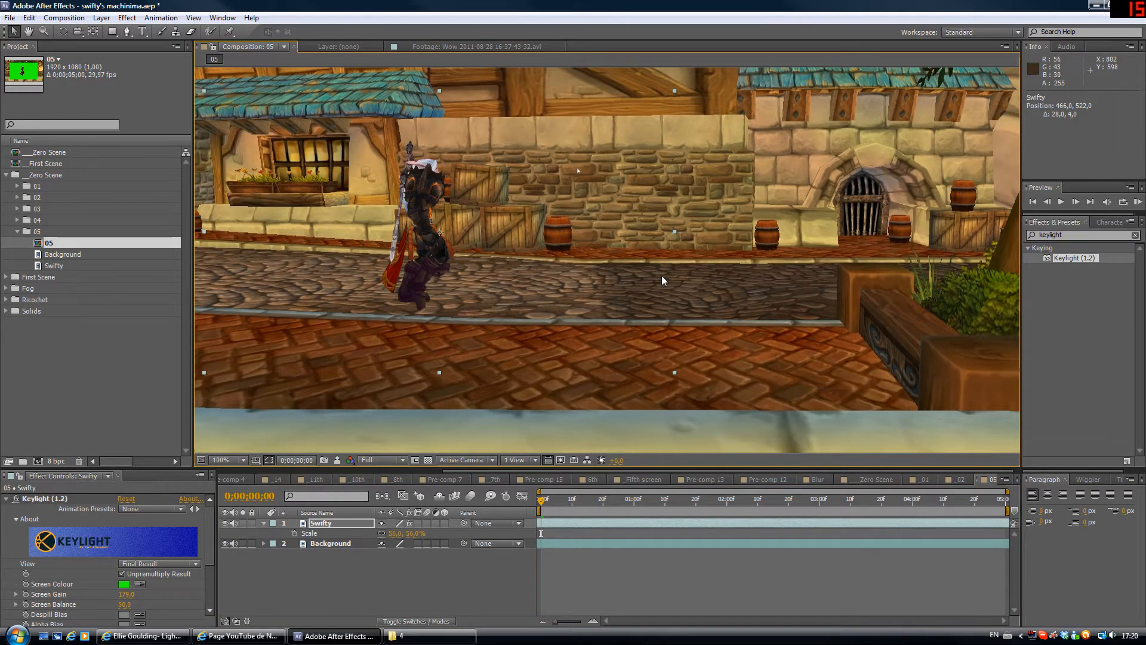
Keyframe Swifty's Position at 0s and 3s, moving the character rightward along the street
click(220, 459)
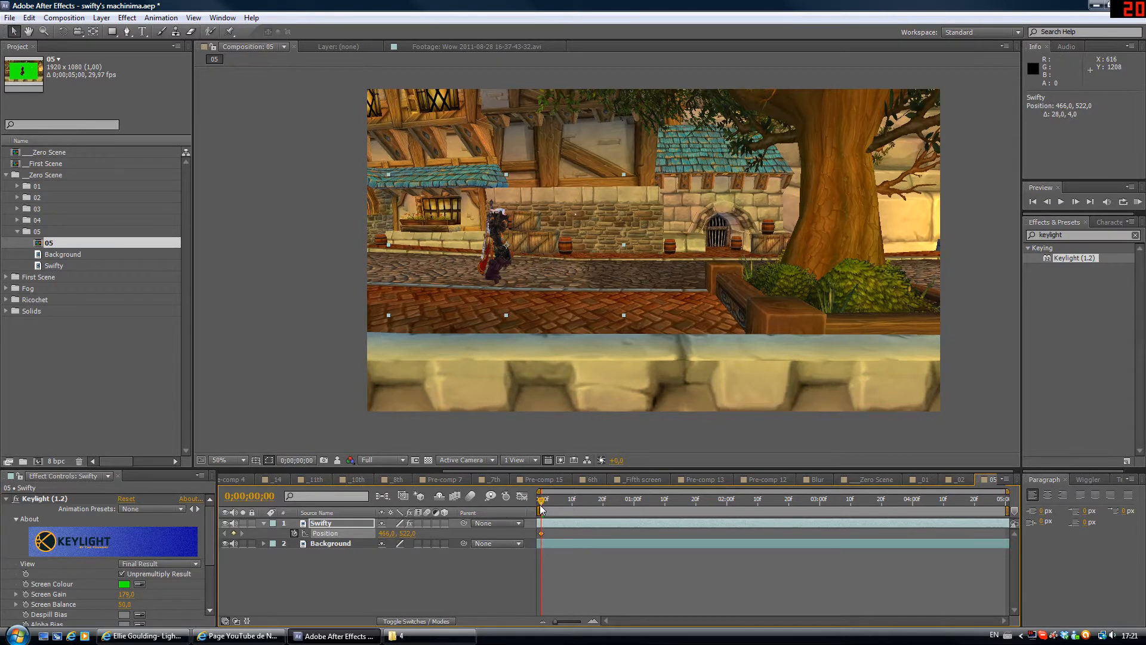
mouse_move(481, 350)
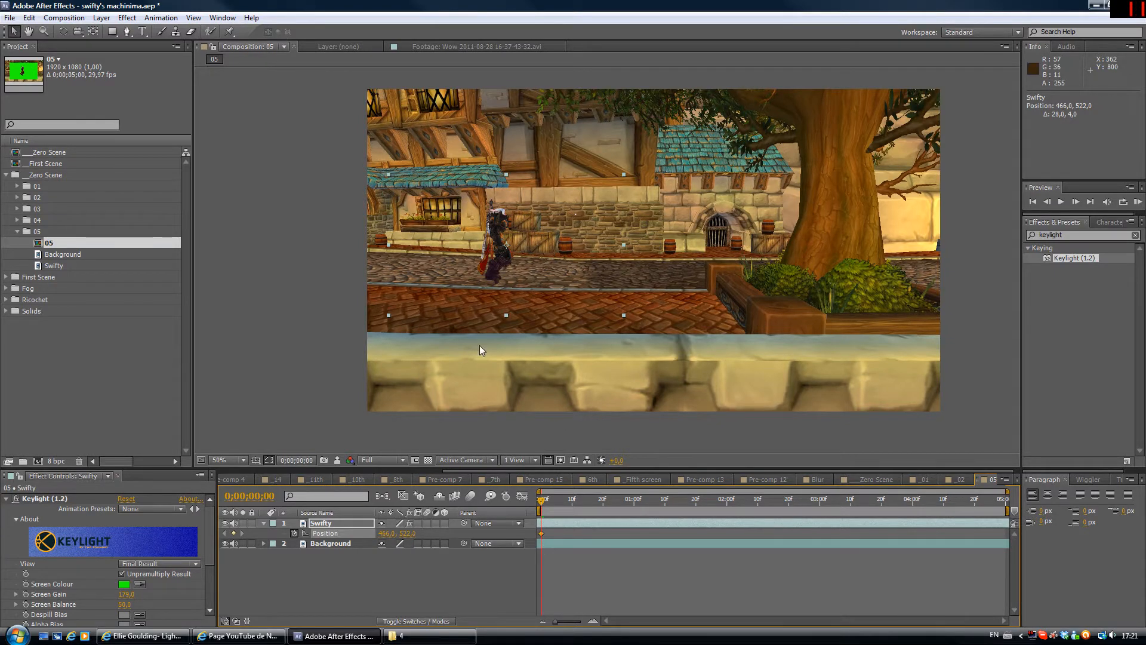
mouse_move(581, 277)
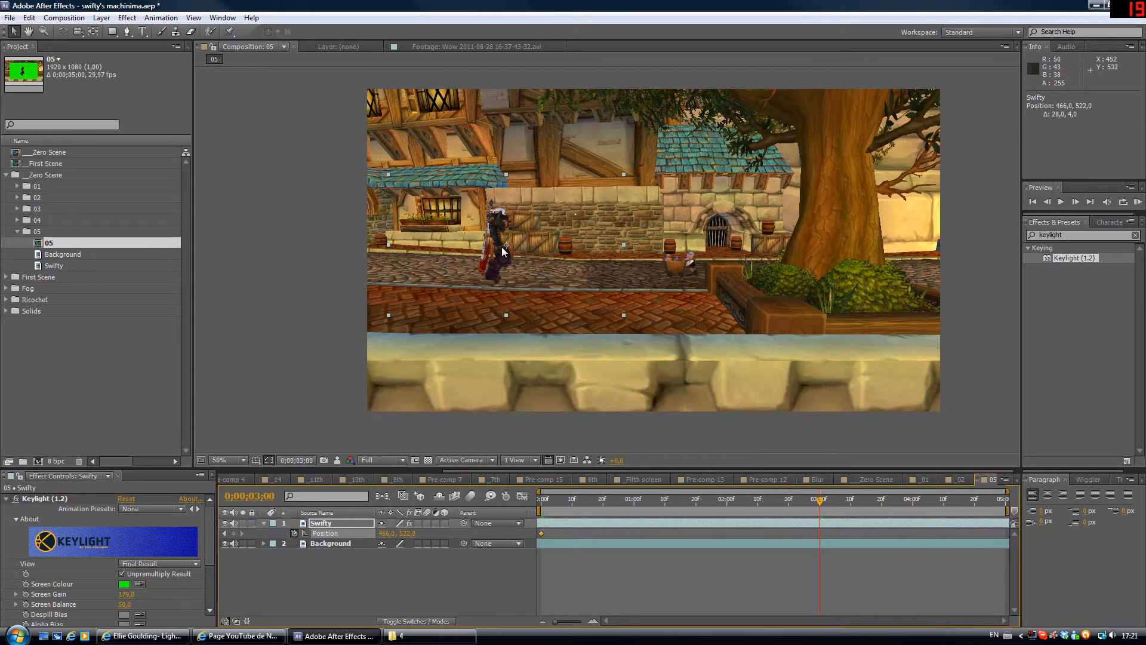
drag(504, 244, 757, 241)
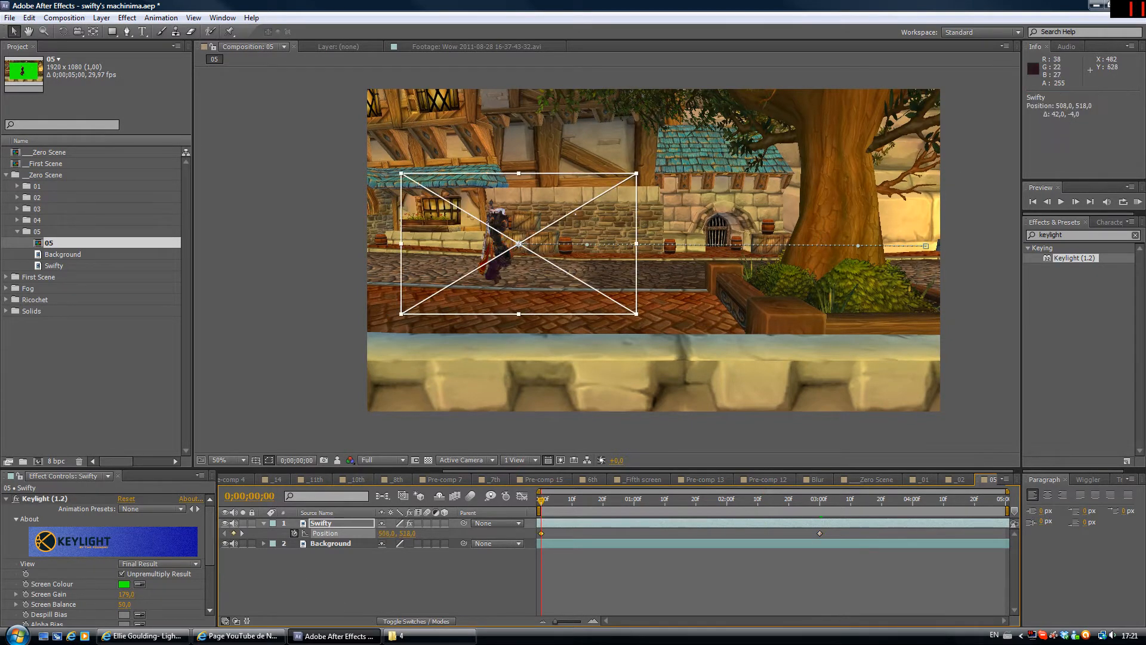
Move Swifty's end position to the right edge and its last keyframe to 0;00;04;00
drag(501, 242, 586, 242)
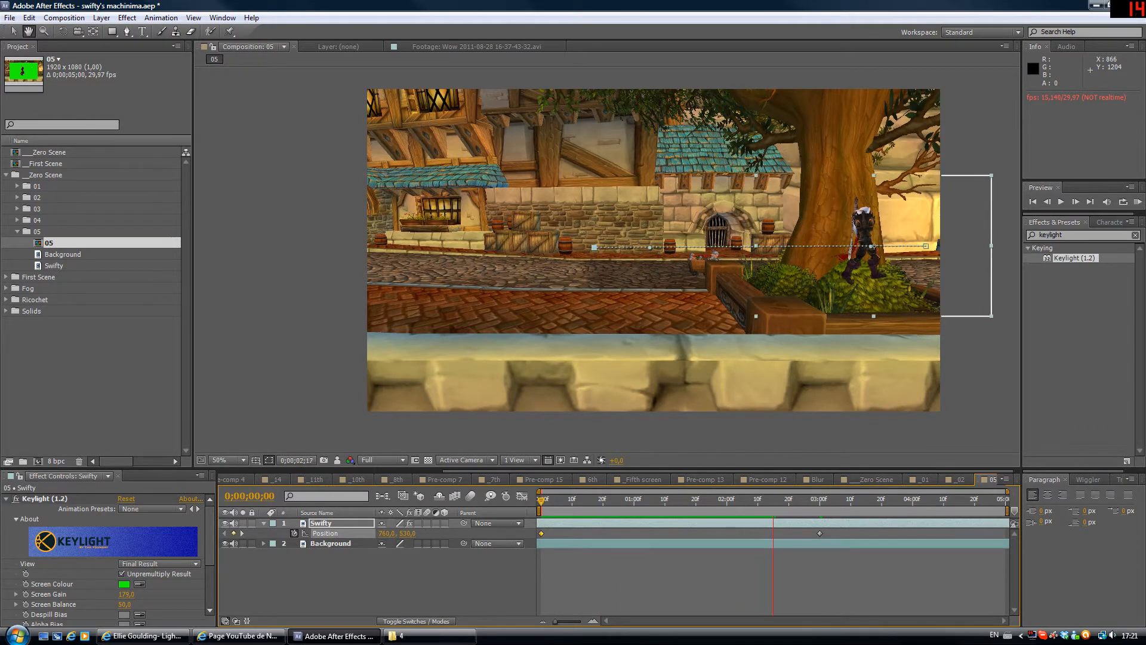
click(817, 499)
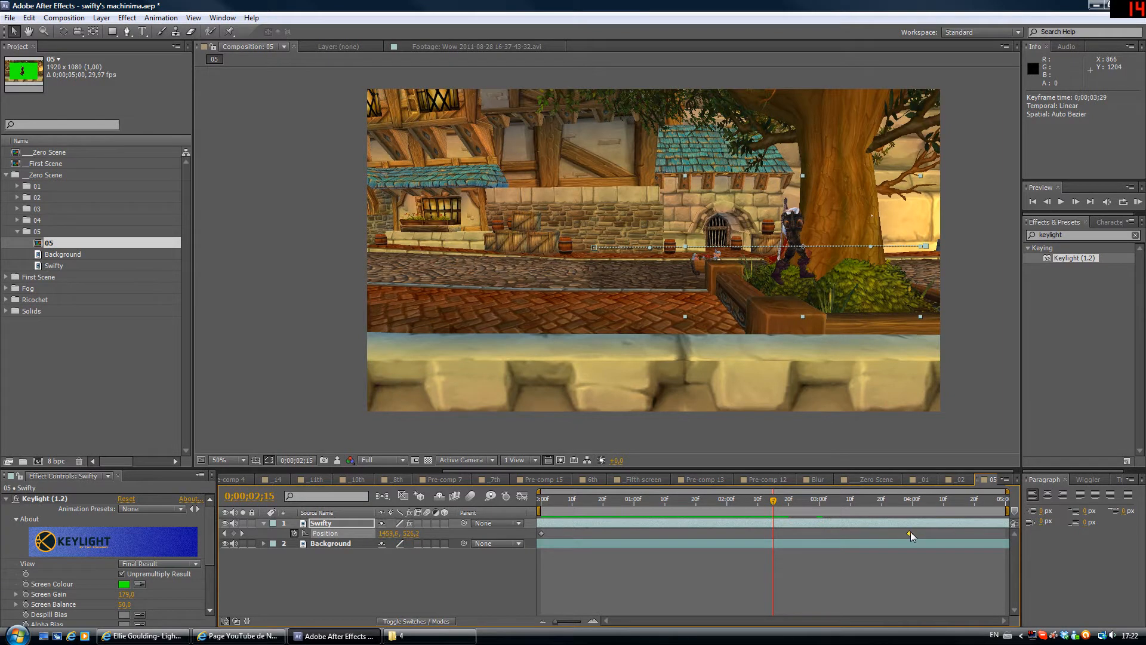
click(910, 499)
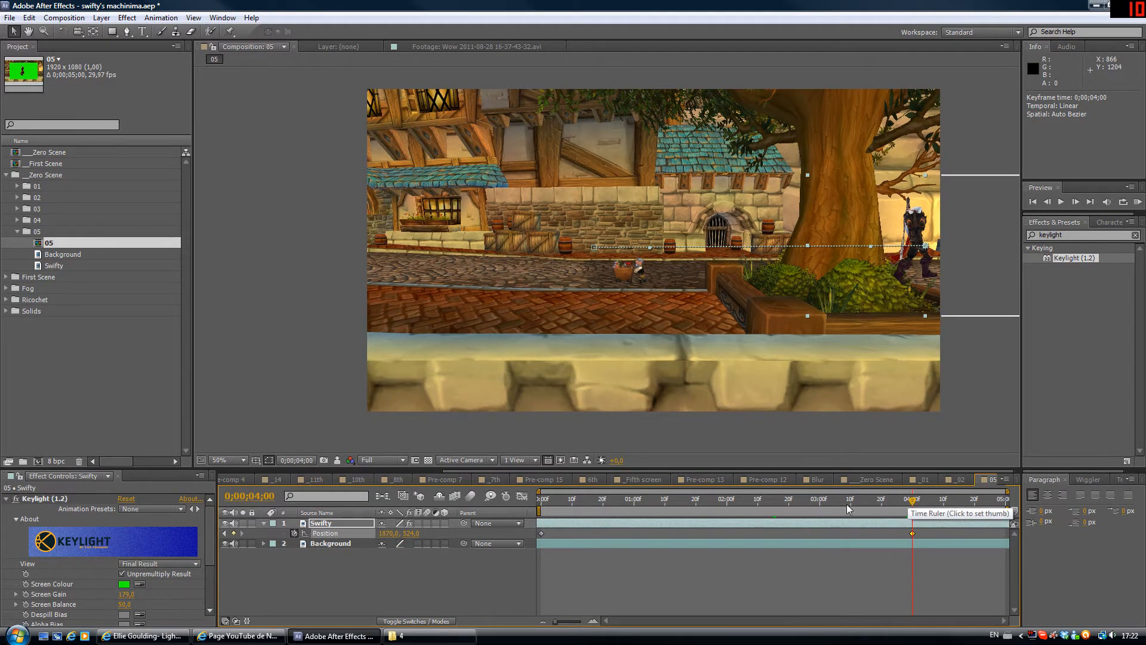
click(559, 499)
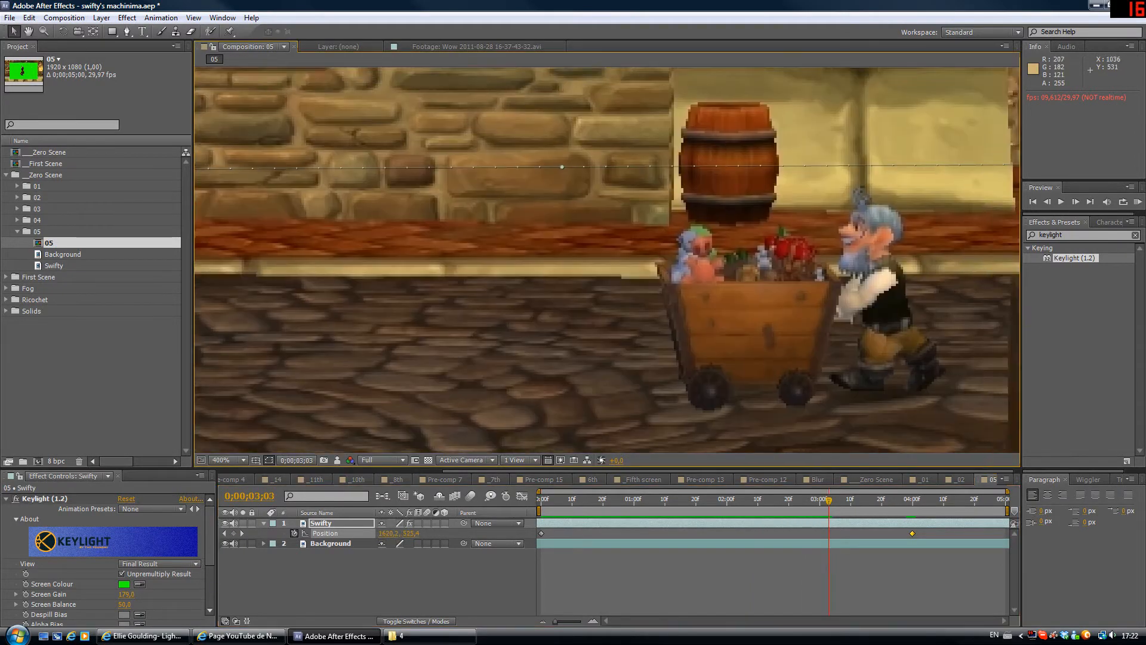
Inspect the walk past the bushes up close and duplicate Background above Swifty
click(214, 460)
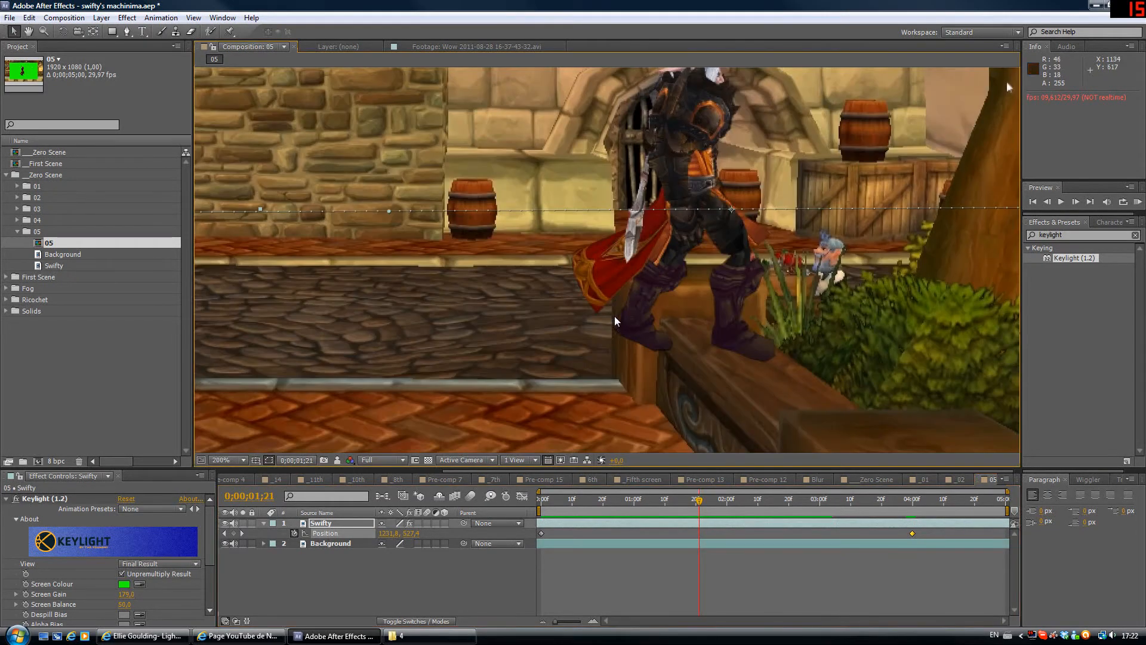
click(227, 460)
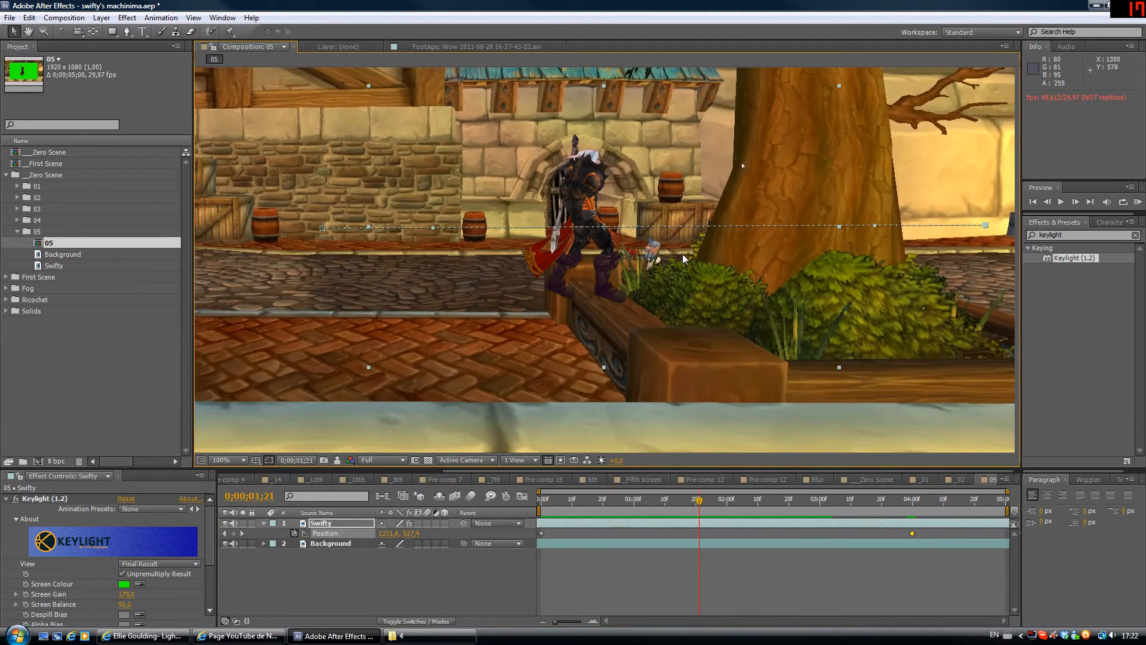
click(223, 460)
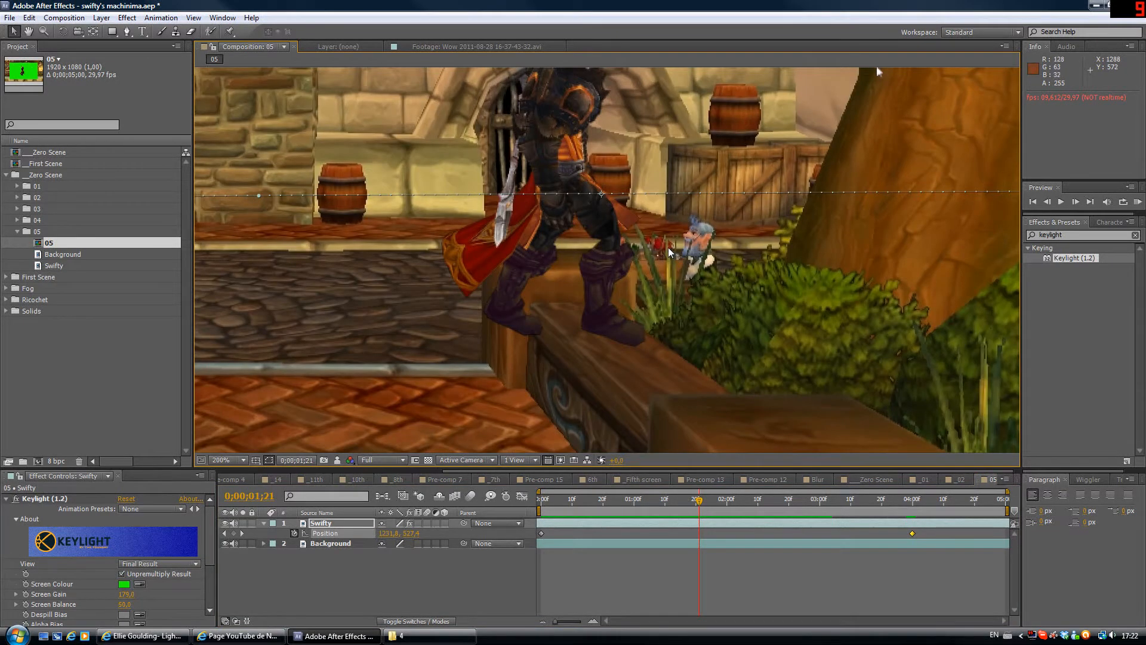
click(222, 460)
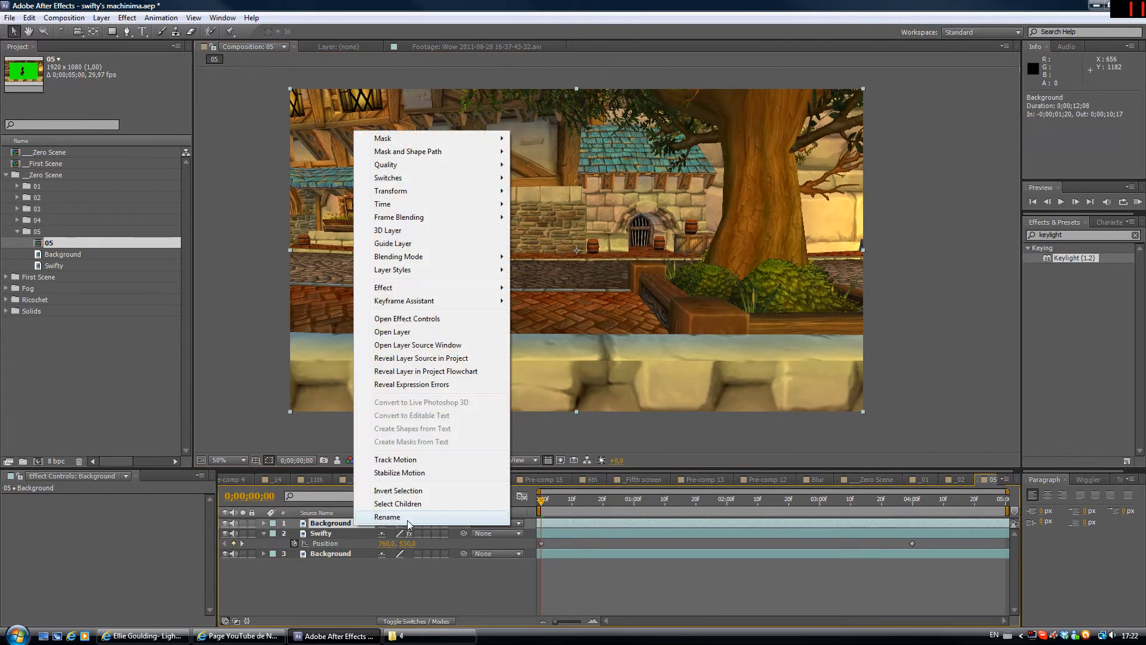
Name the duplicate layer Mask and magnify the planter corner for tracing
click(387, 517)
text(Mask)
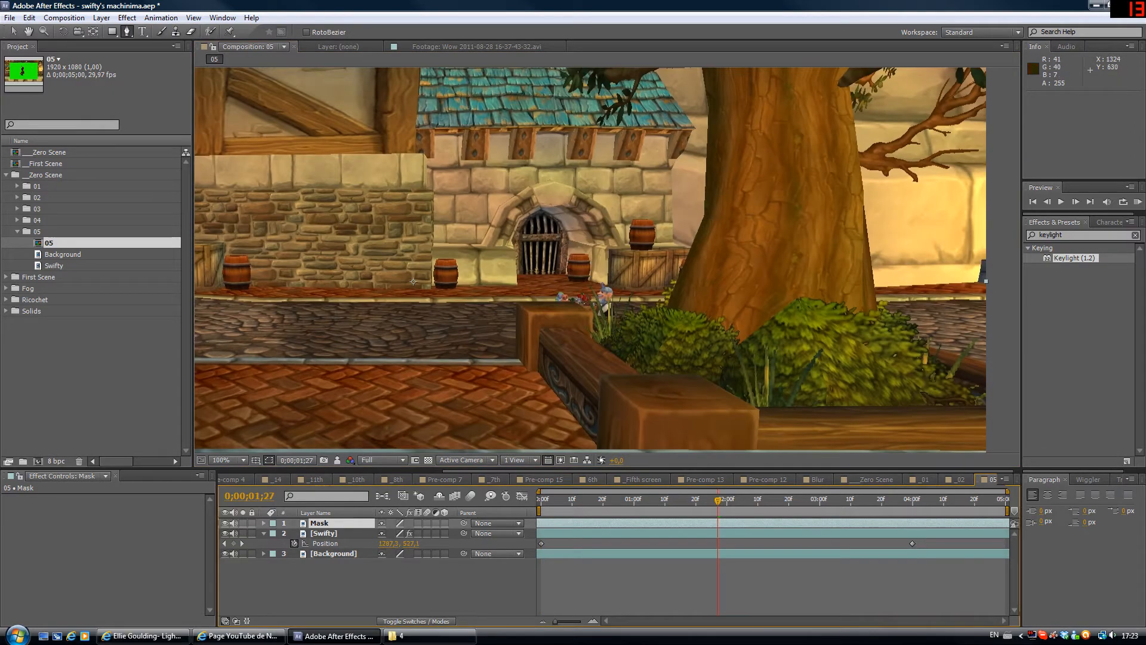
click(225, 460)
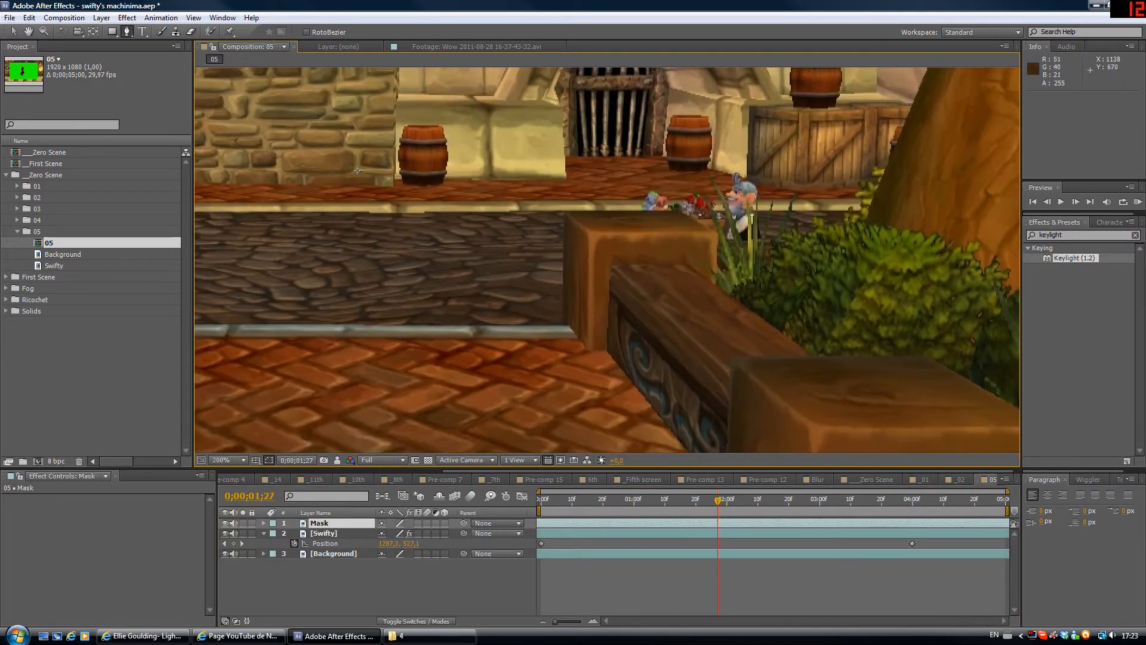
click(227, 460)
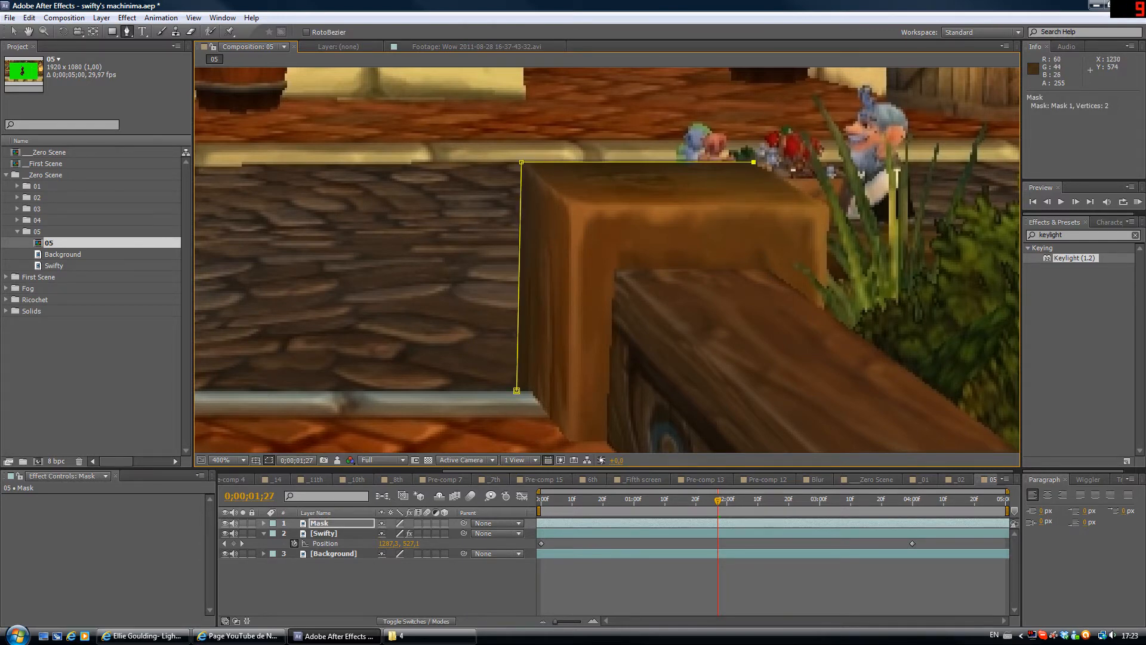
Trace Pen mask points along the planter corner, grass blades and bush tops
click(825, 206)
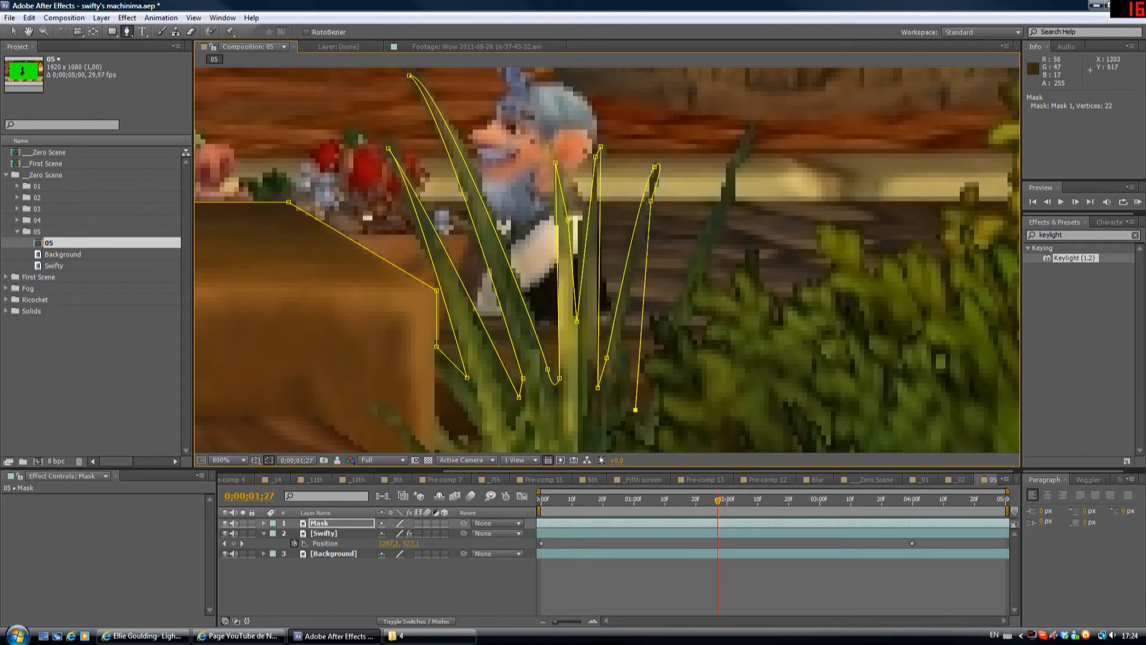
click(658, 351)
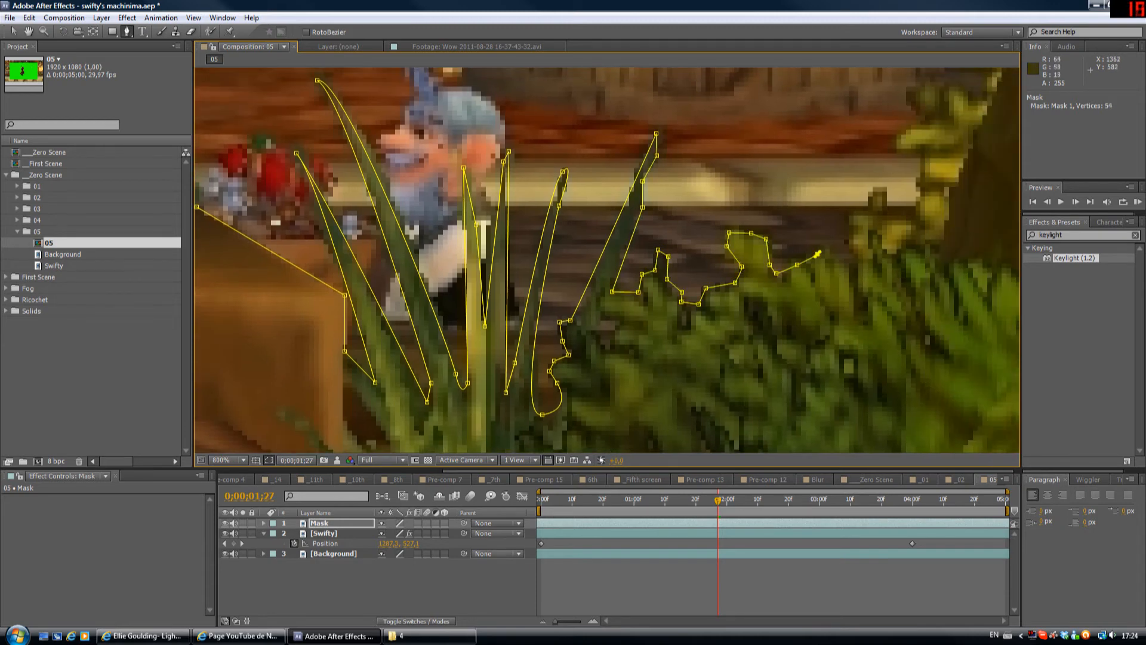
click(226, 460)
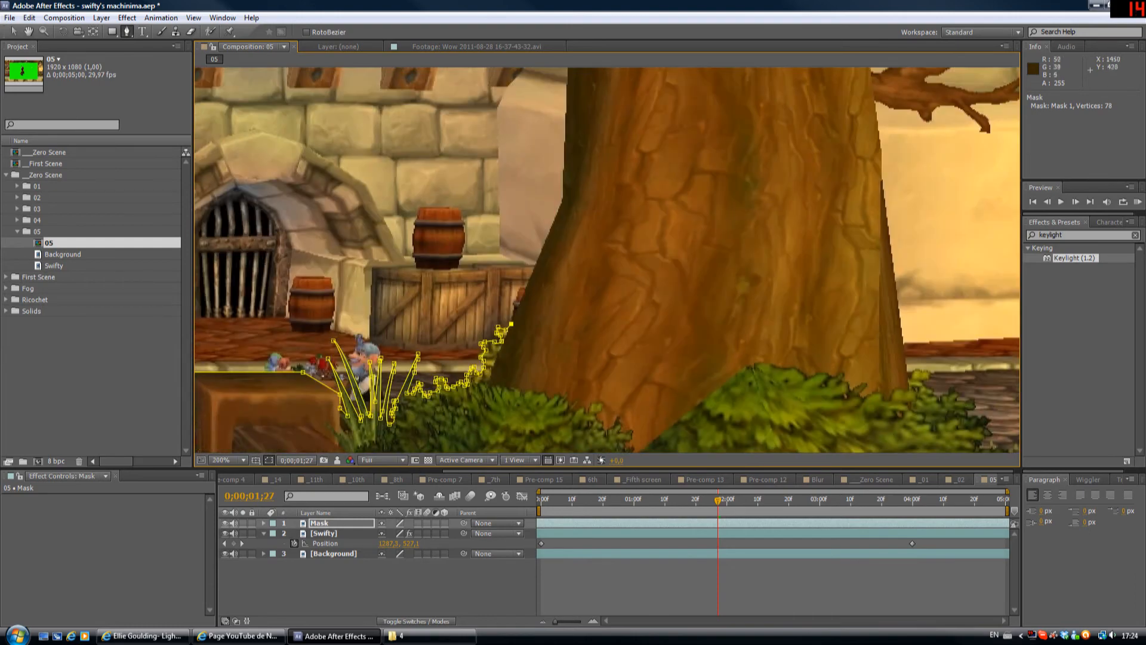
Continue the mask outline past the tree trunk and right bushes to beyond the frame edge
click(229, 460)
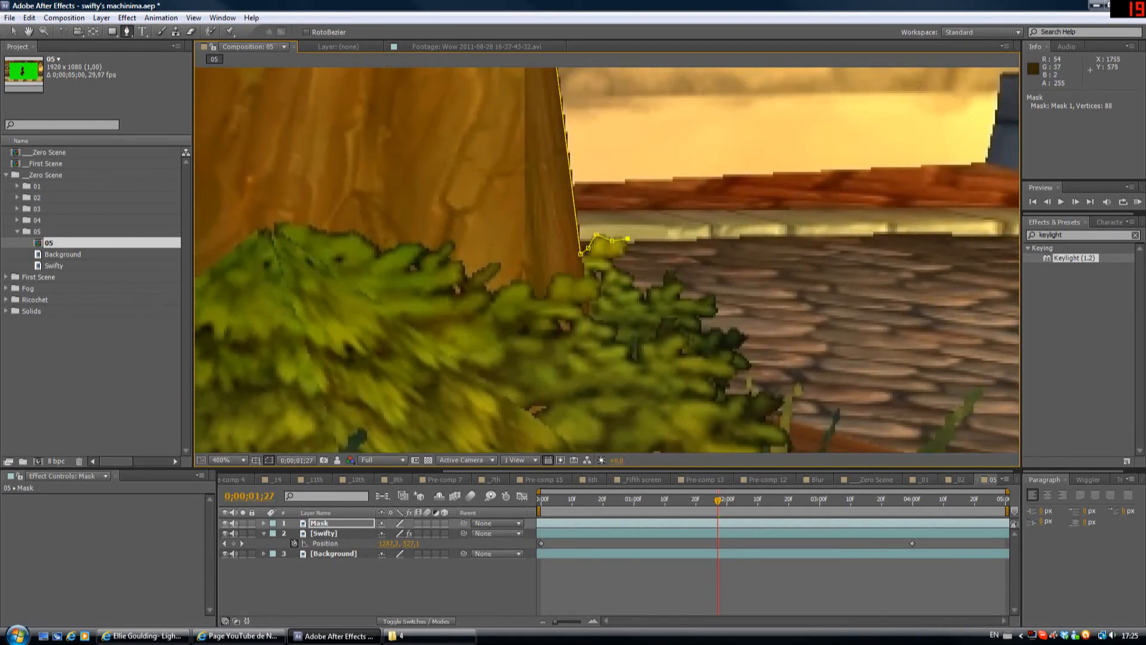
click(676, 287)
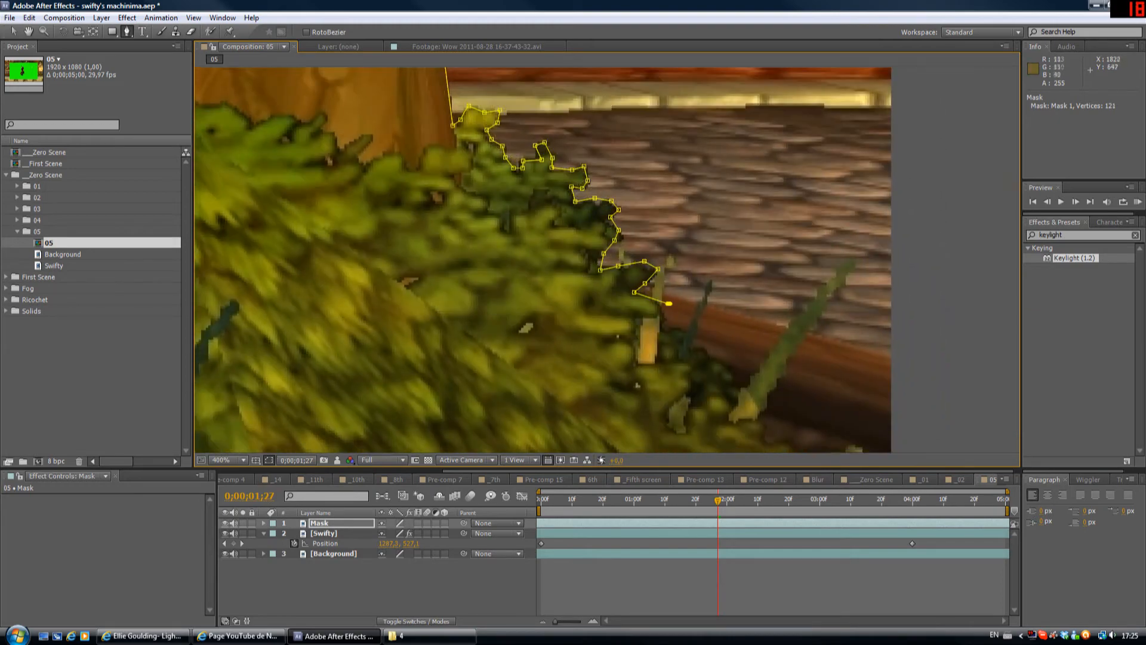
click(695, 281)
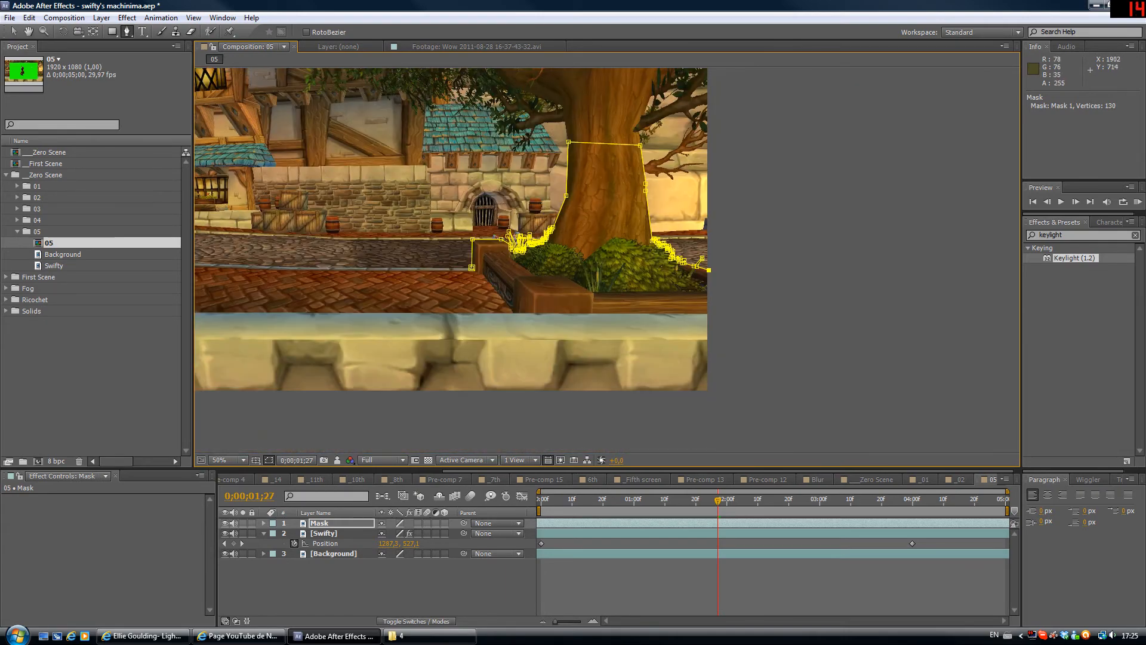
click(726, 336)
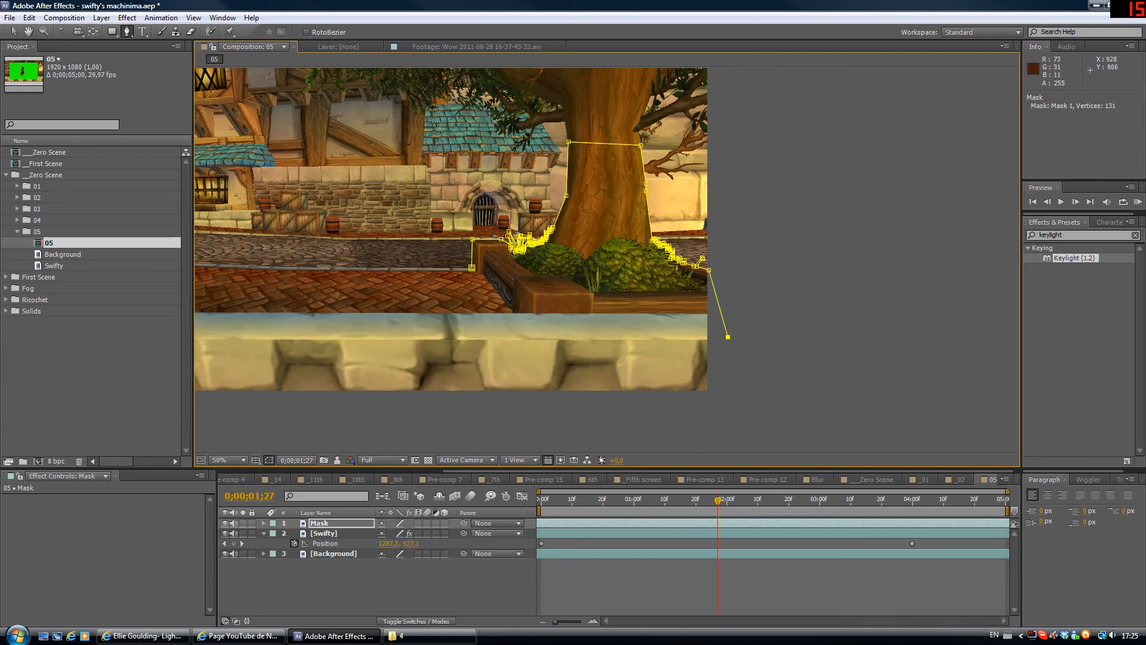